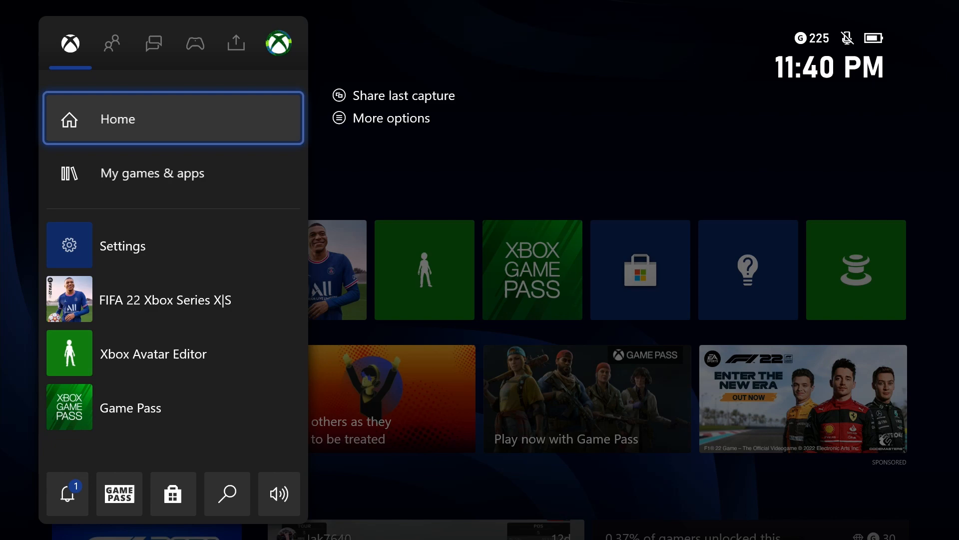
Go through Settings > General to Network settings and start 'Test network speed & statistics'
click(195, 43)
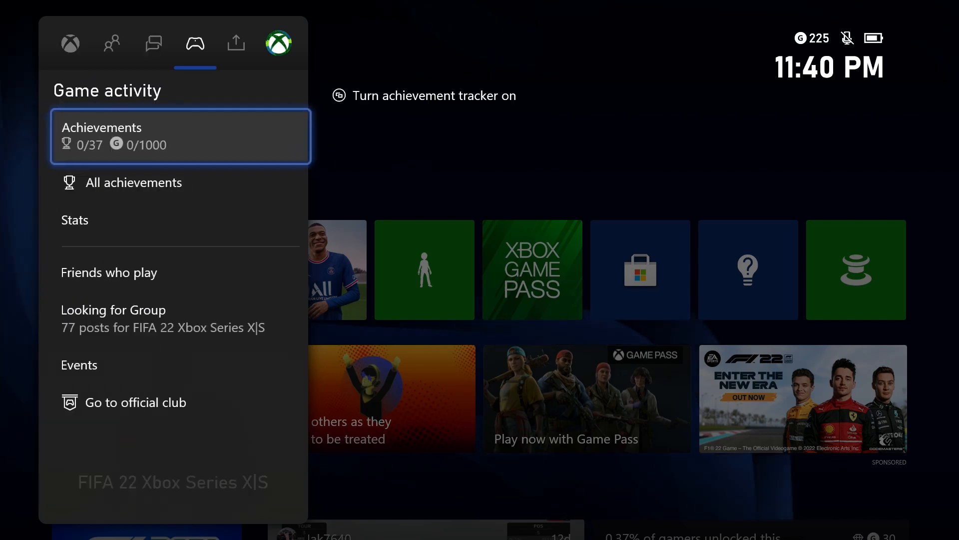
click(279, 43)
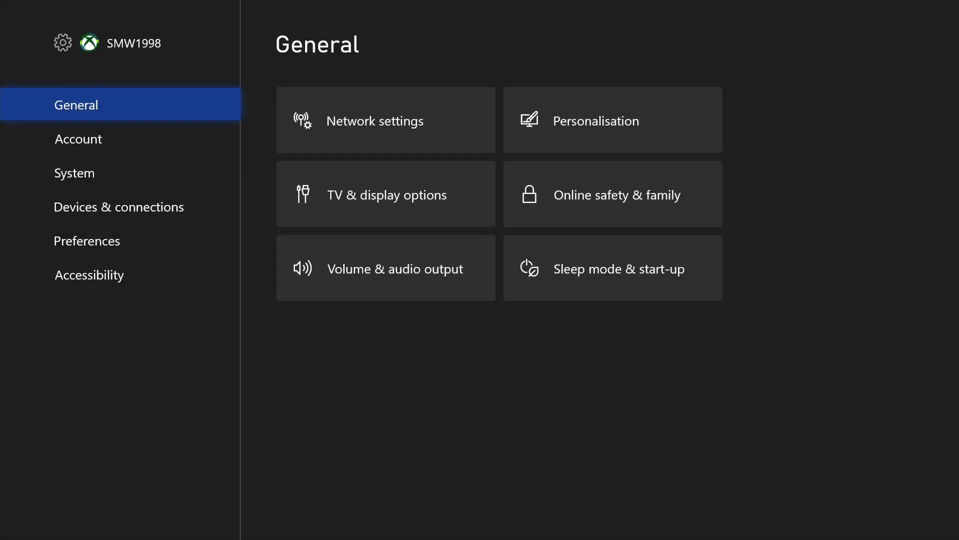
mouse_move(386, 120)
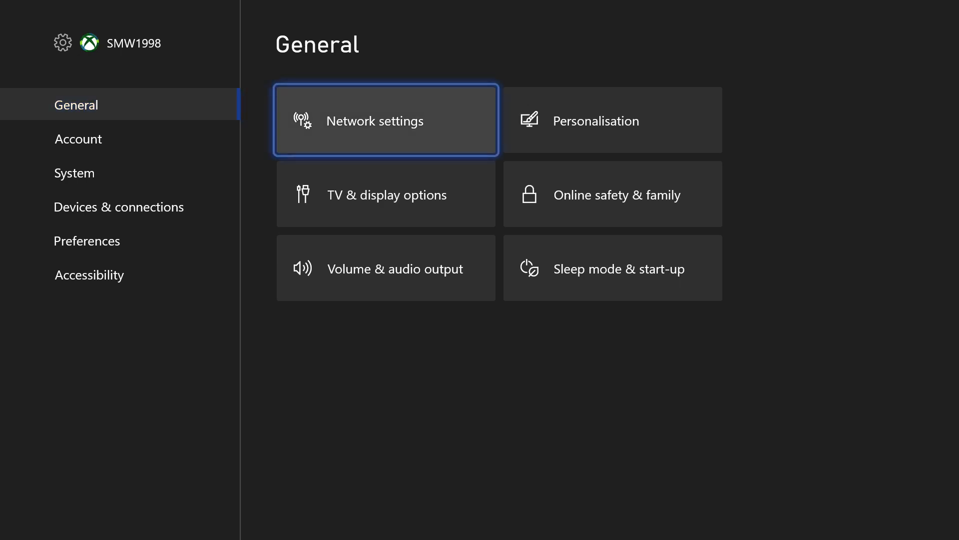
click(386, 119)
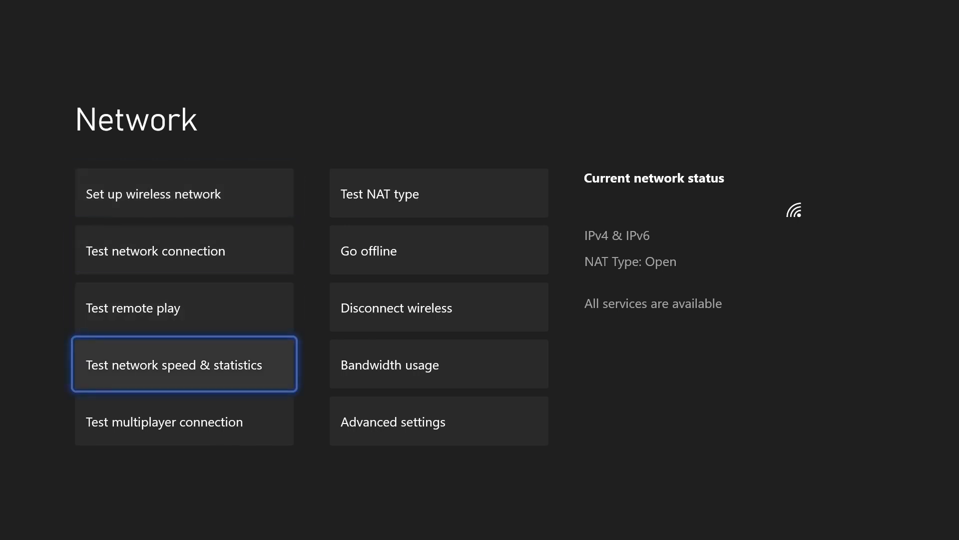
click(184, 363)
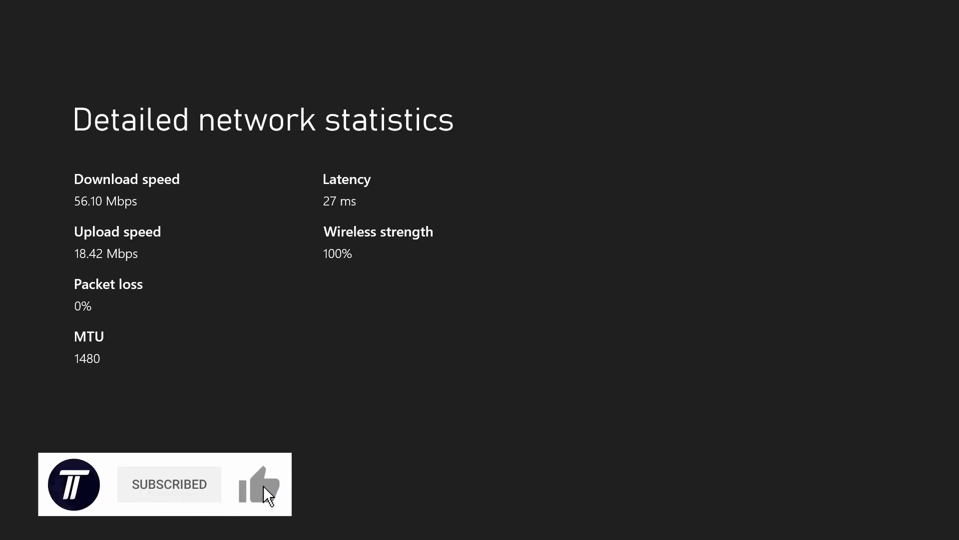
View the Detailed network statistics results: speeds, packet loss, MTU, latency and wireless strength
click(260, 484)
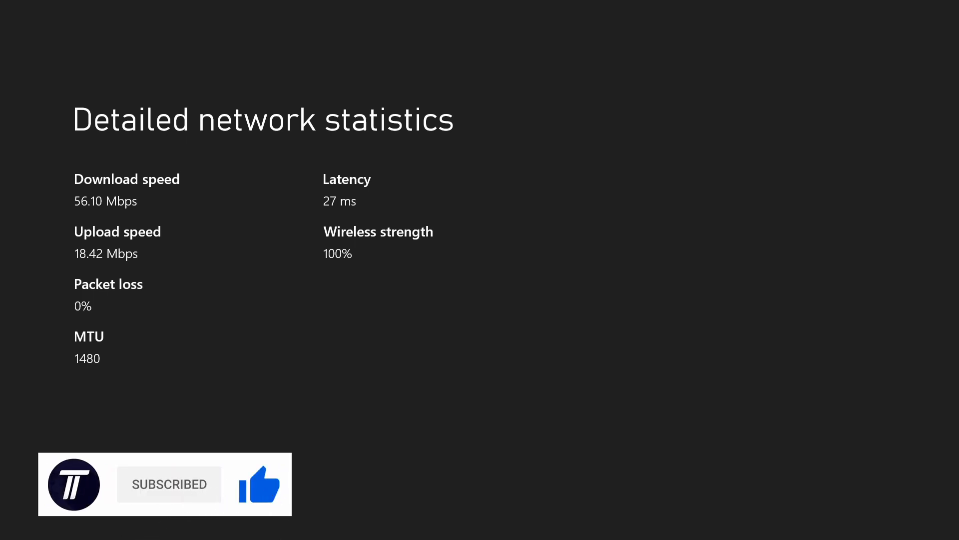